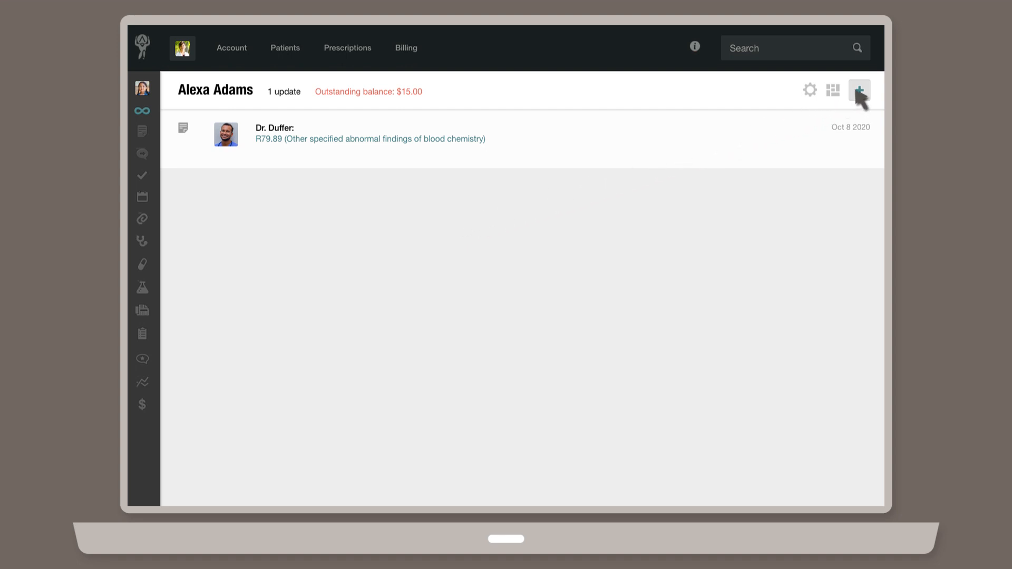
left_click(859, 90)
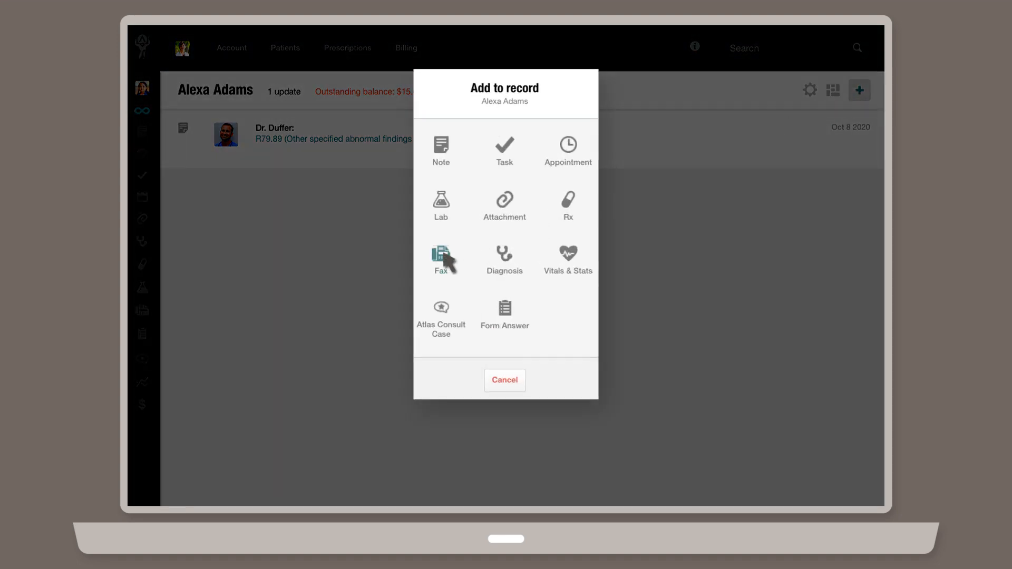
Send a 'Blood Test' fax noting the attached diagnosis records.
left_click(441, 258)
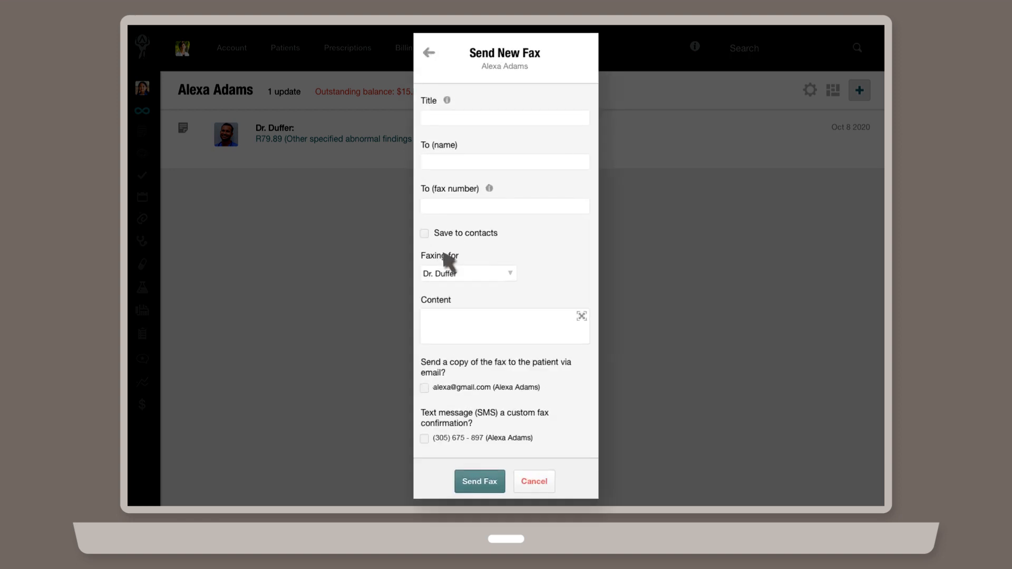
type("Blood Test")
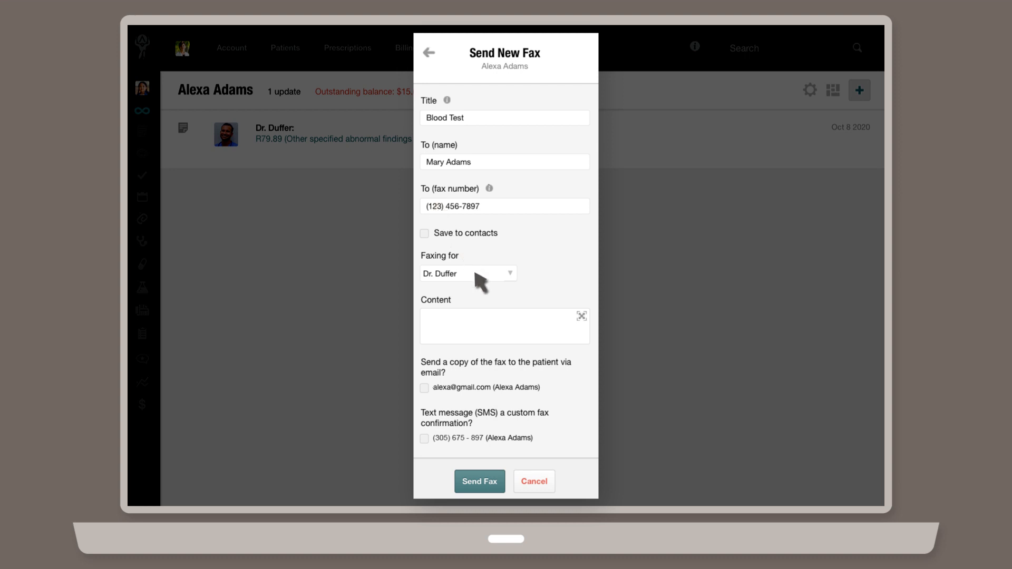
type("Please find attached records related to the patient's diagnosis.")
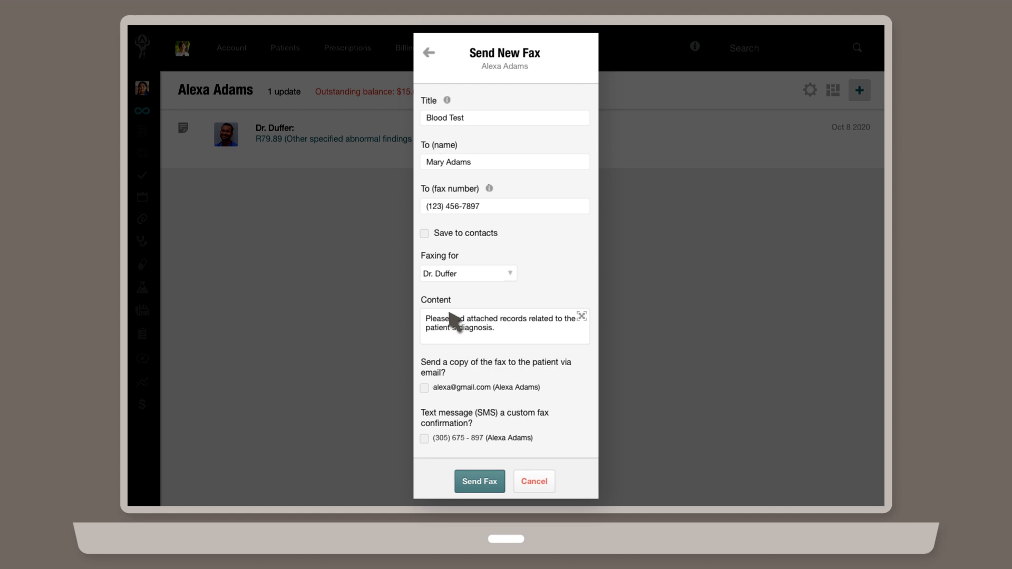
mouse_move(450, 348)
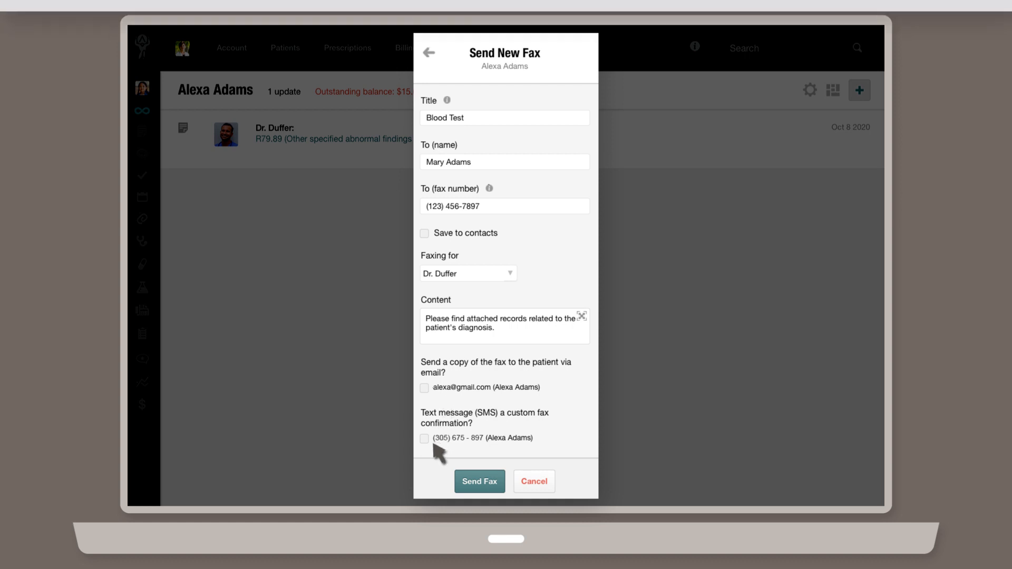
left_click(479, 481)
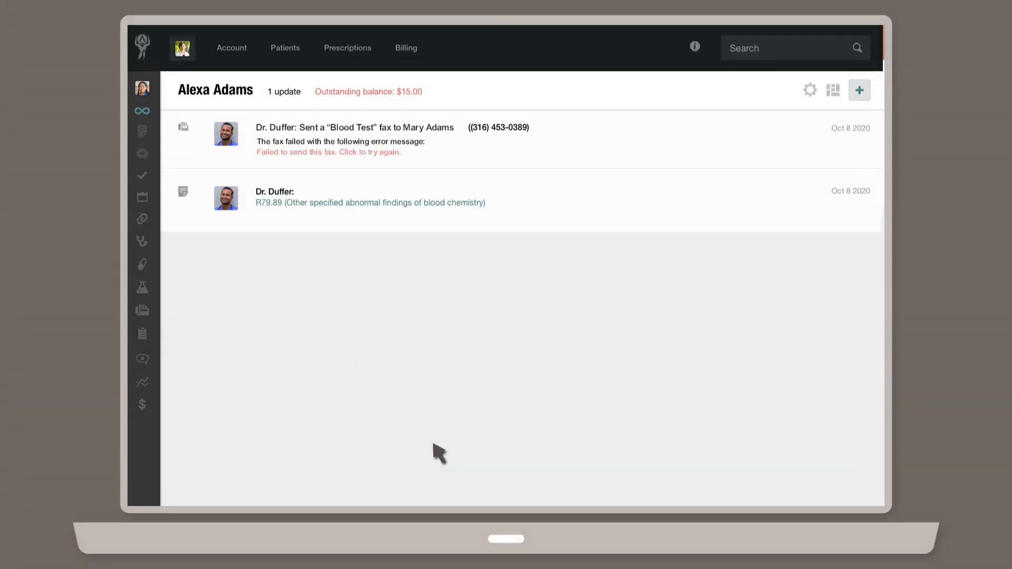
mouse_move(438, 188)
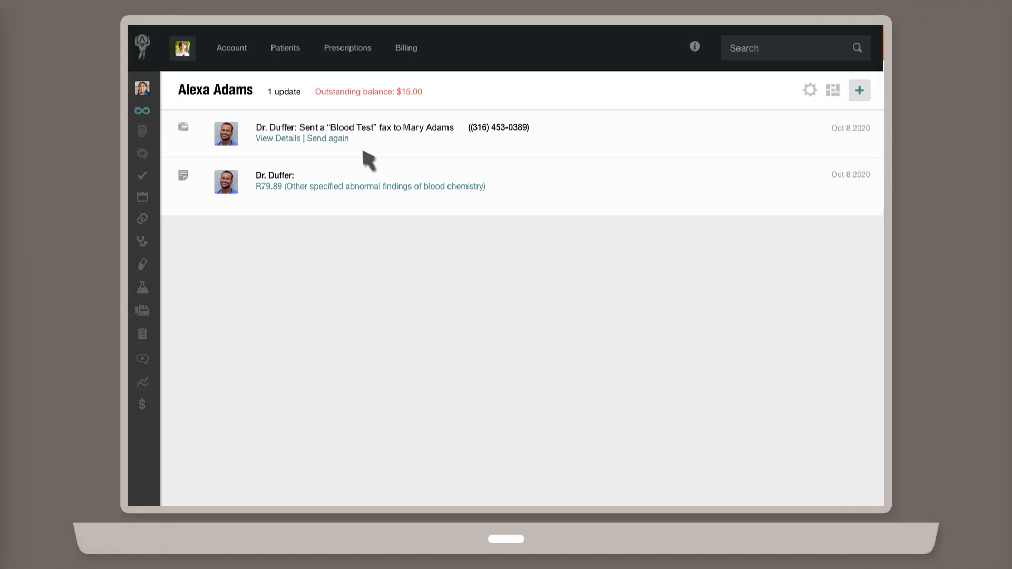
mouse_move(333, 144)
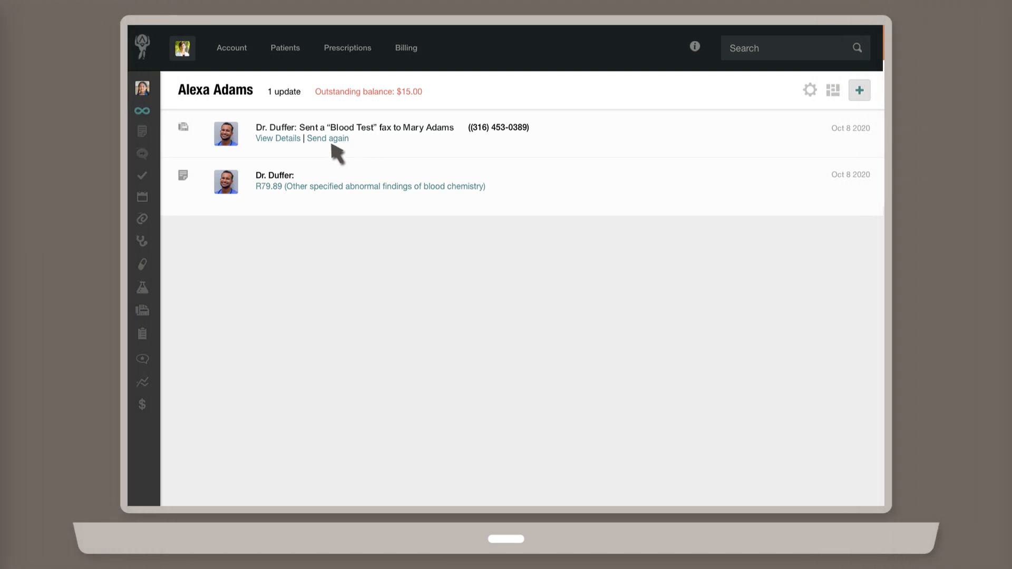
Open the Blood Test fax entry's details dialog.
left_click(278, 138)
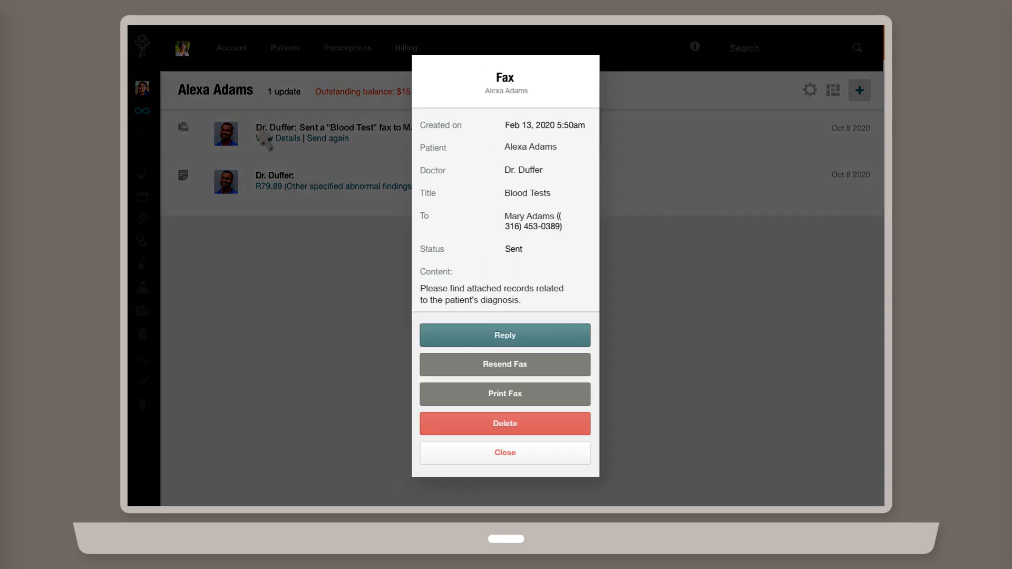